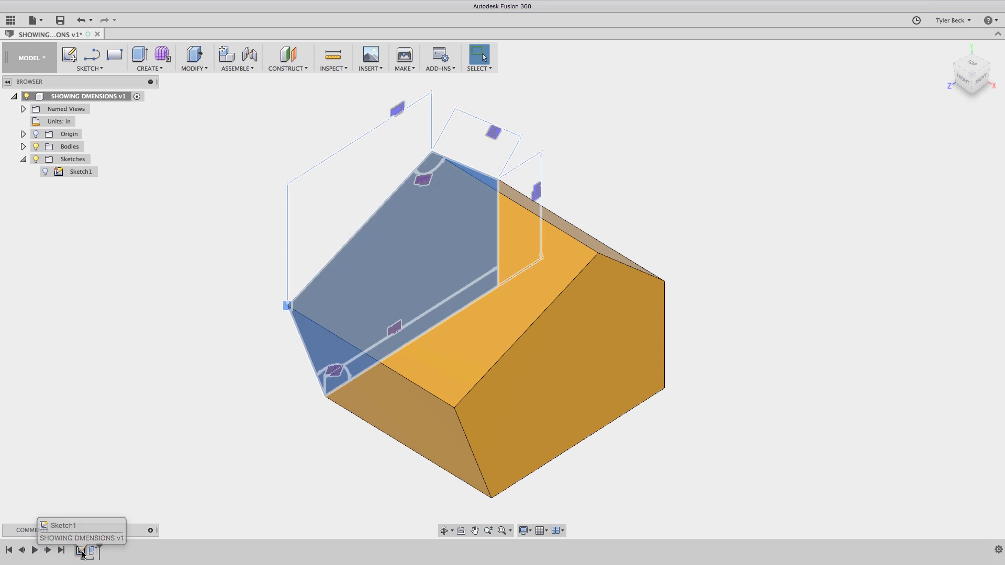
Step: Edit Sketch1 and change the slanted edge length from 0.95 in to 1.1 in
right_click(81, 551)
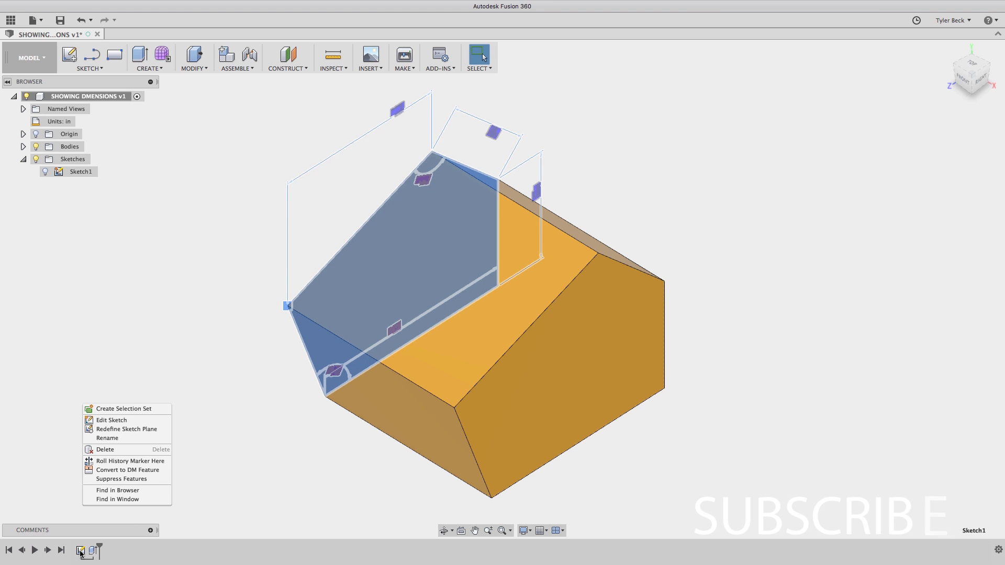
mouse_move(112, 419)
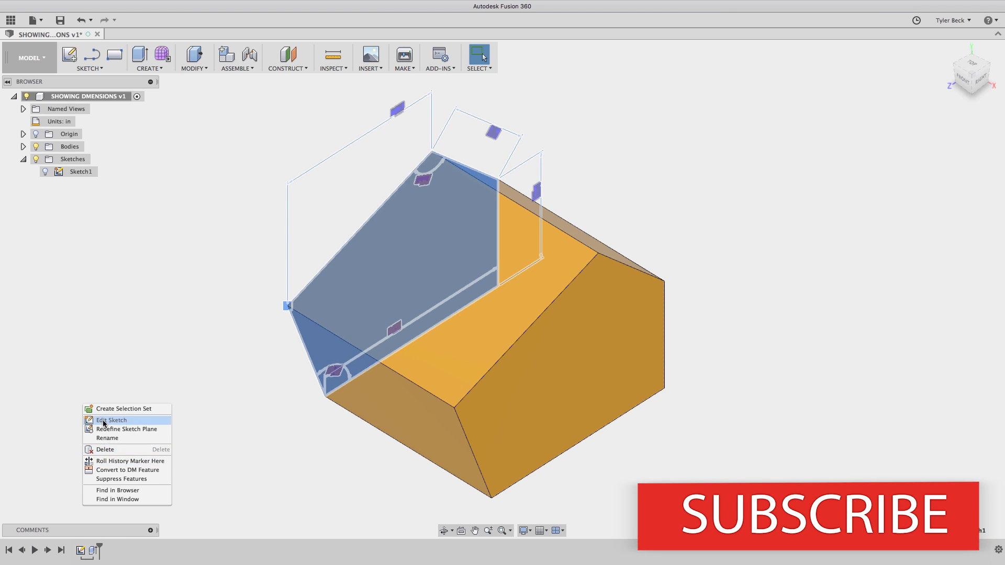
click(112, 420)
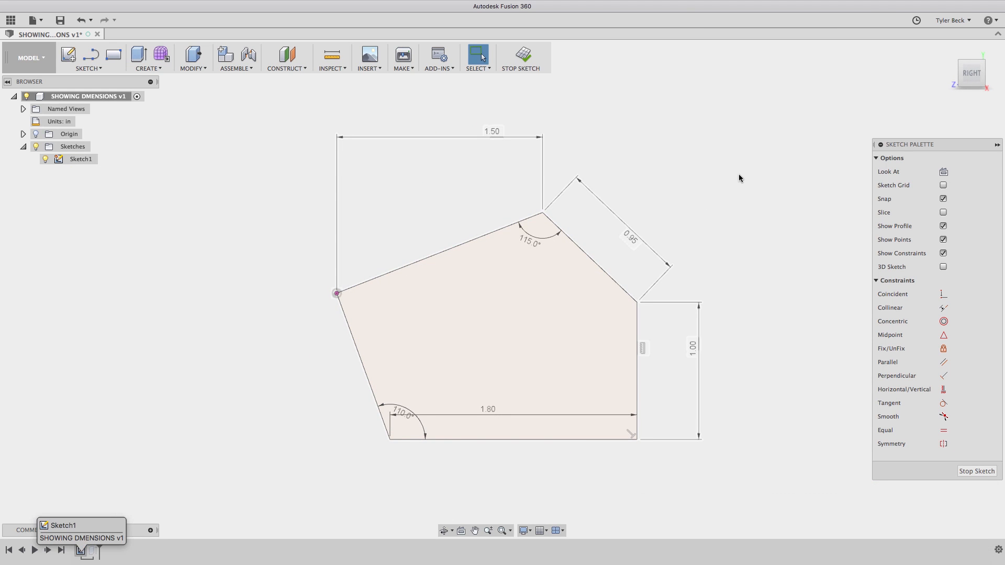
click(80, 159)
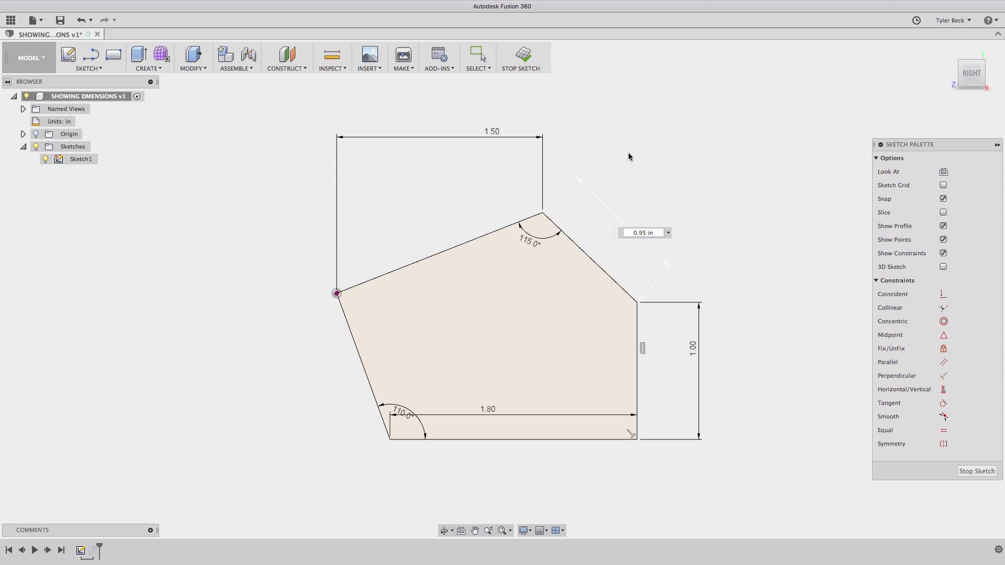
click(640, 233)
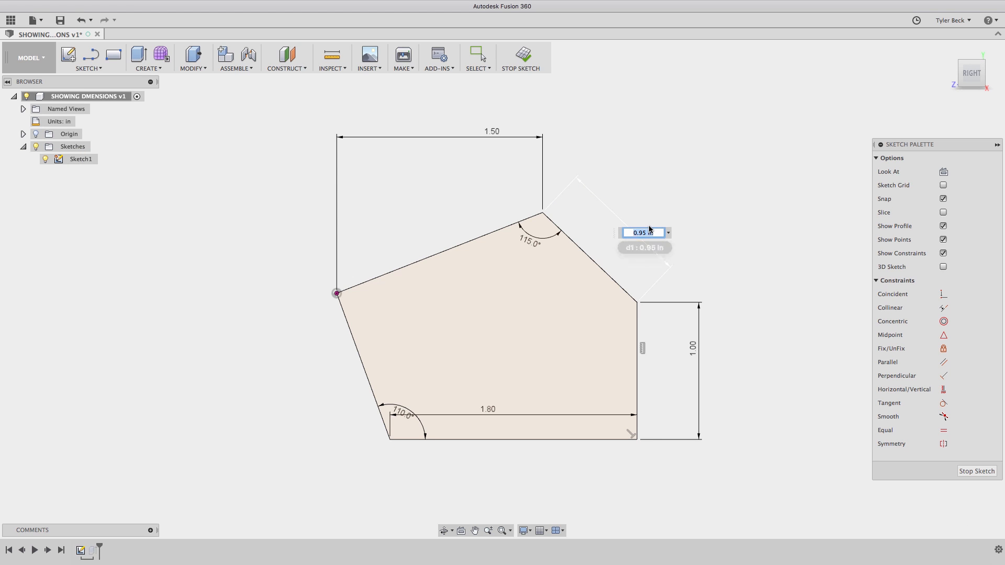
text(1.1)
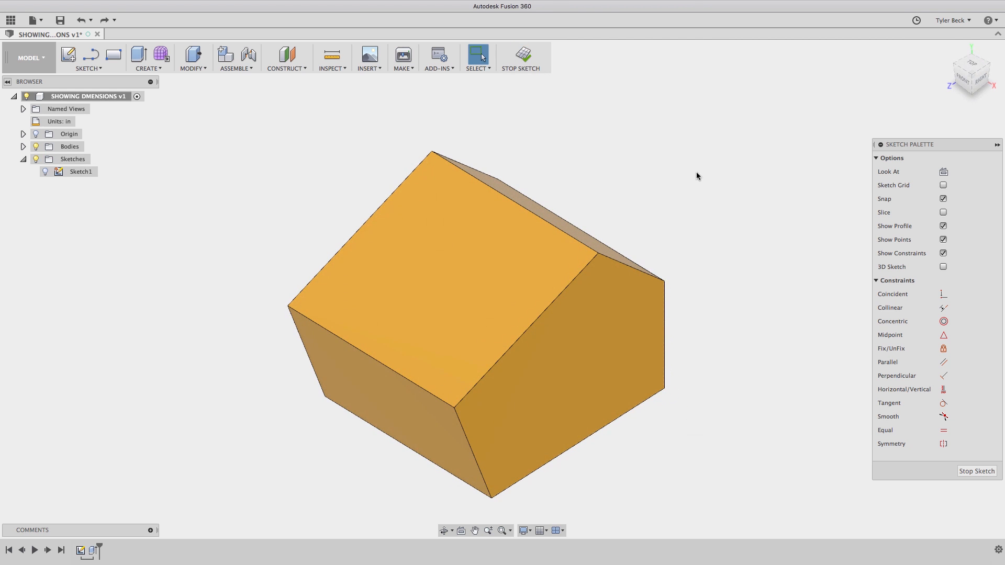
Step: Finish the sketch, show Sketch1's dimensions on the model and hide the solid body
click(521, 58)
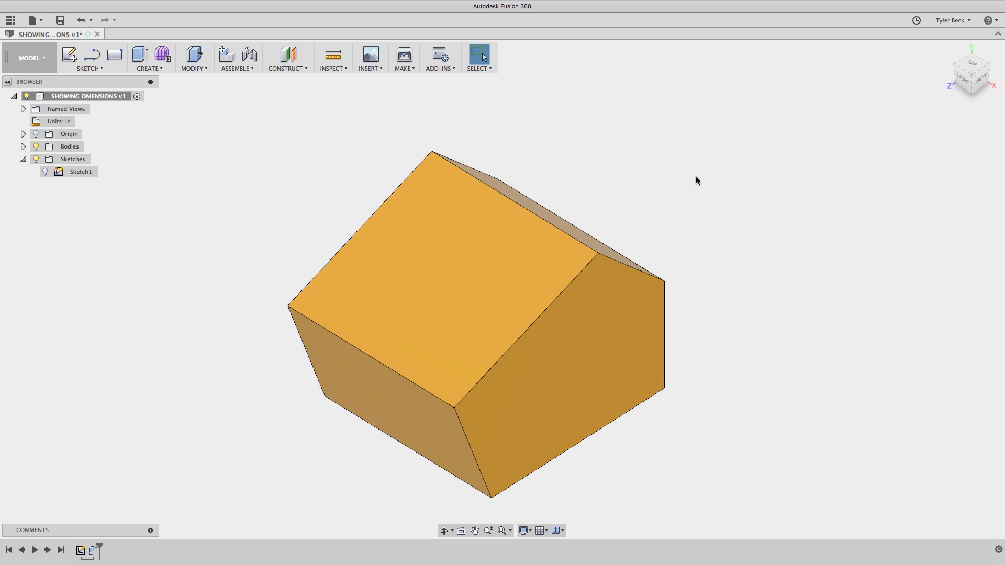
mouse_move(107, 187)
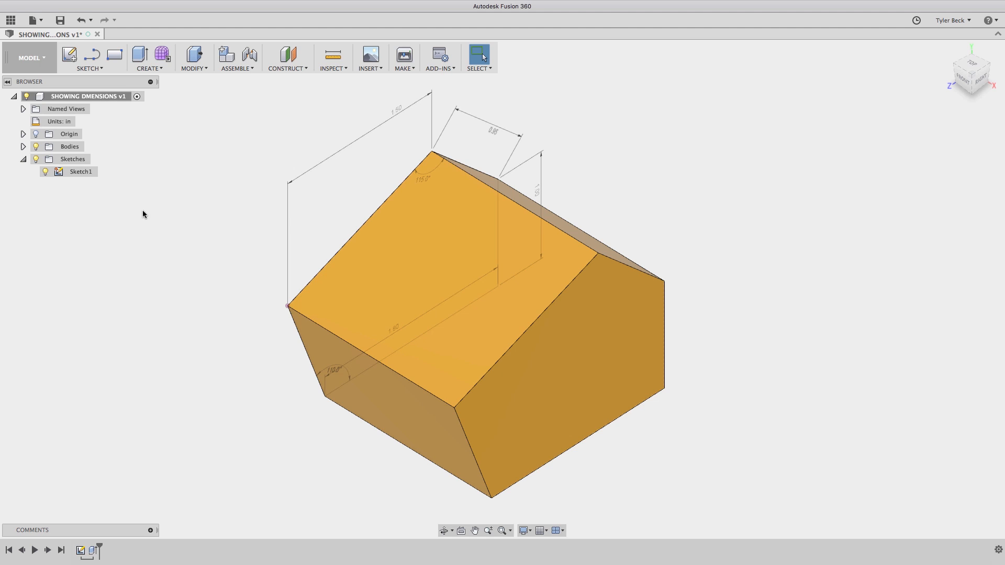
right_click(81, 170)
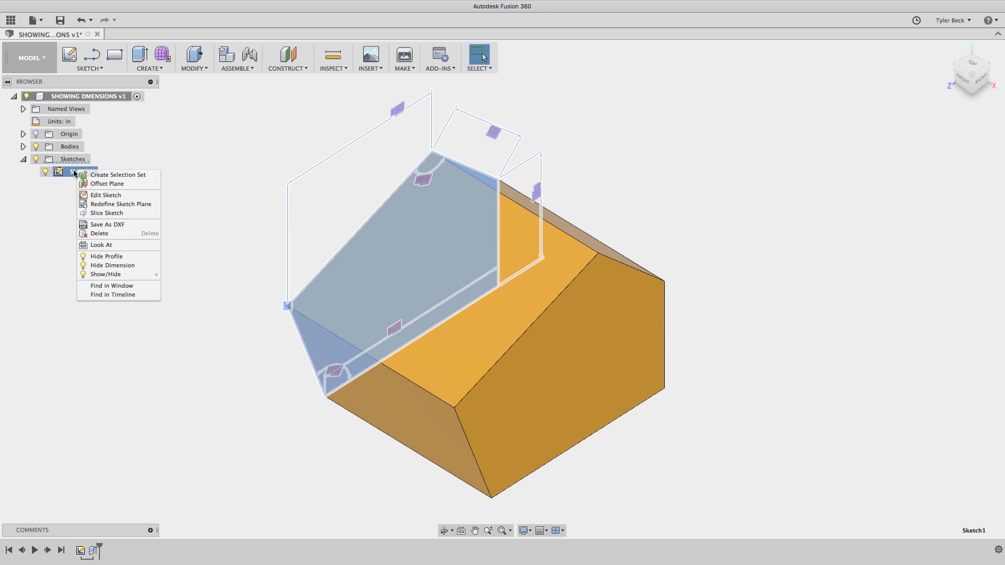
click(106, 255)
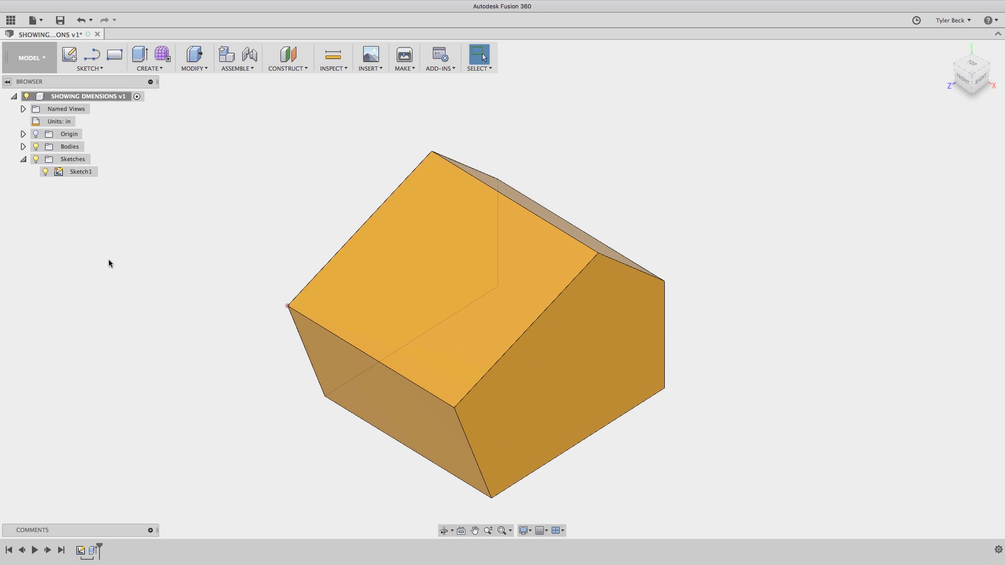
right_click(80, 171)
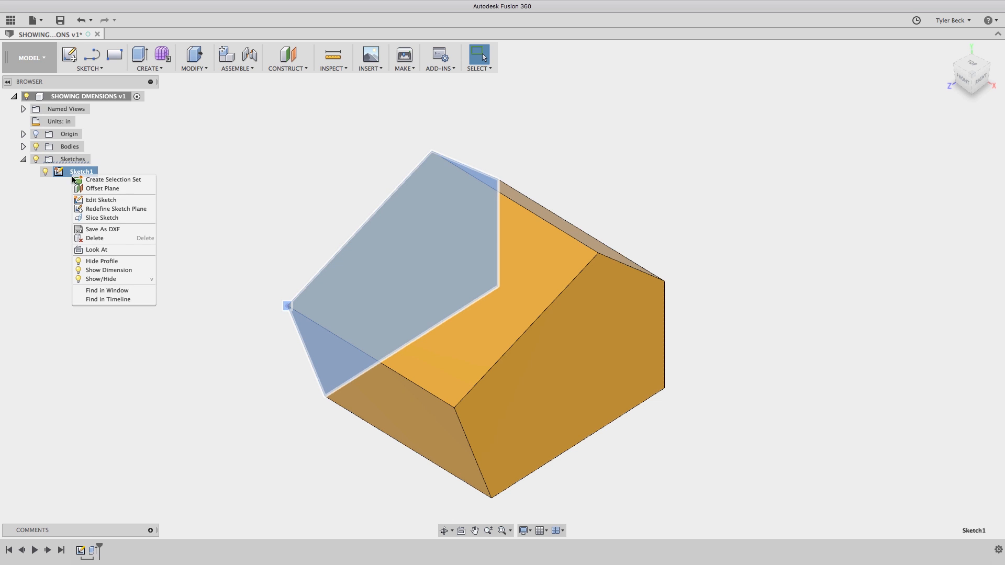
click(108, 270)
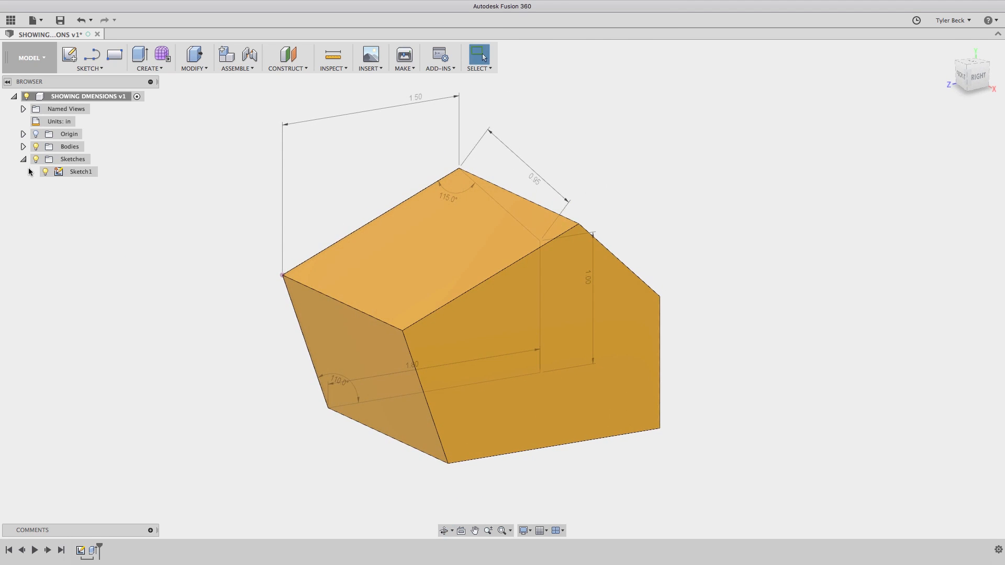
click(81, 171)
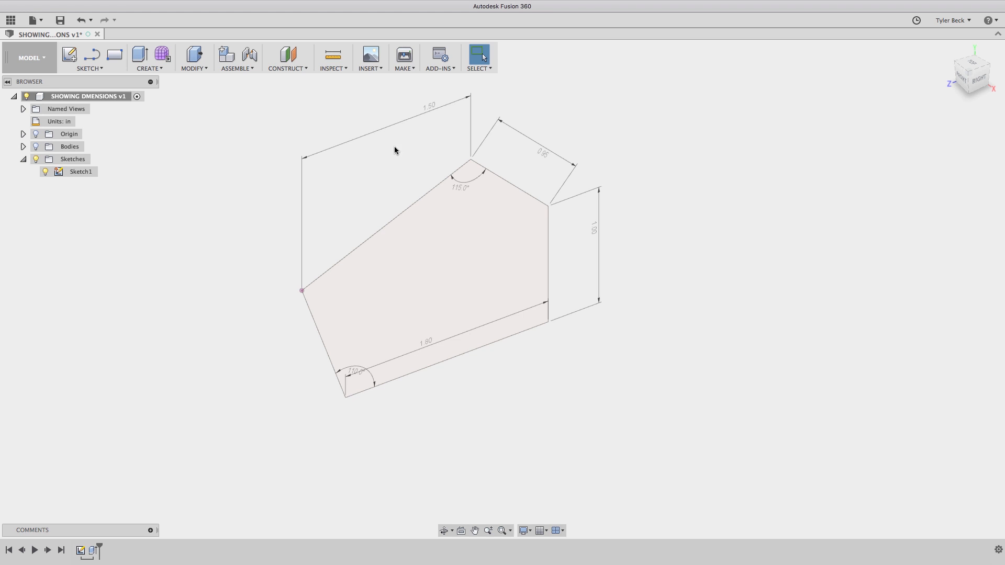
Step: Edit the 1.50 top width and the 1.80 bottom length dimensions of the sketch
double_click(427, 105)
text(1.6)
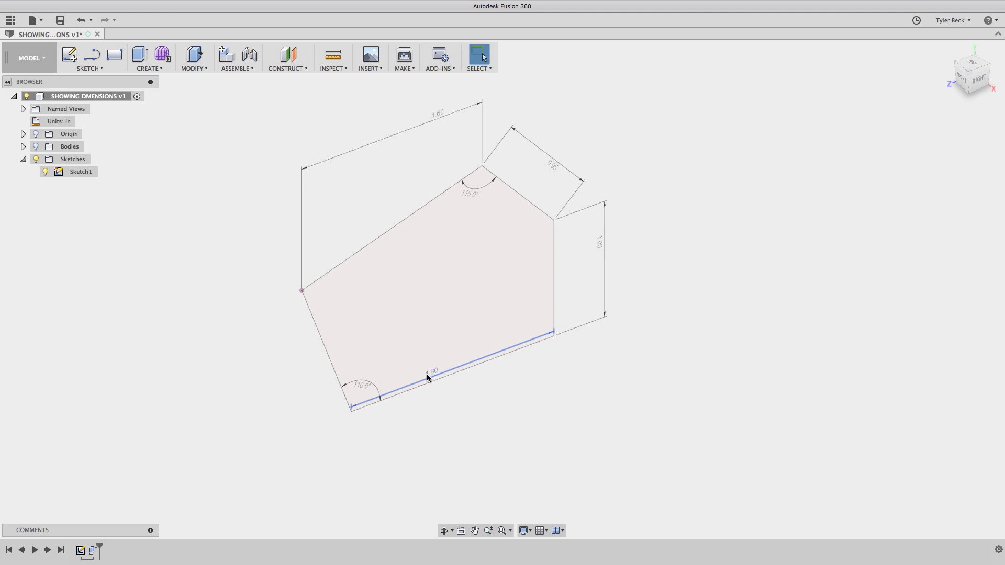
double_click(434, 372)
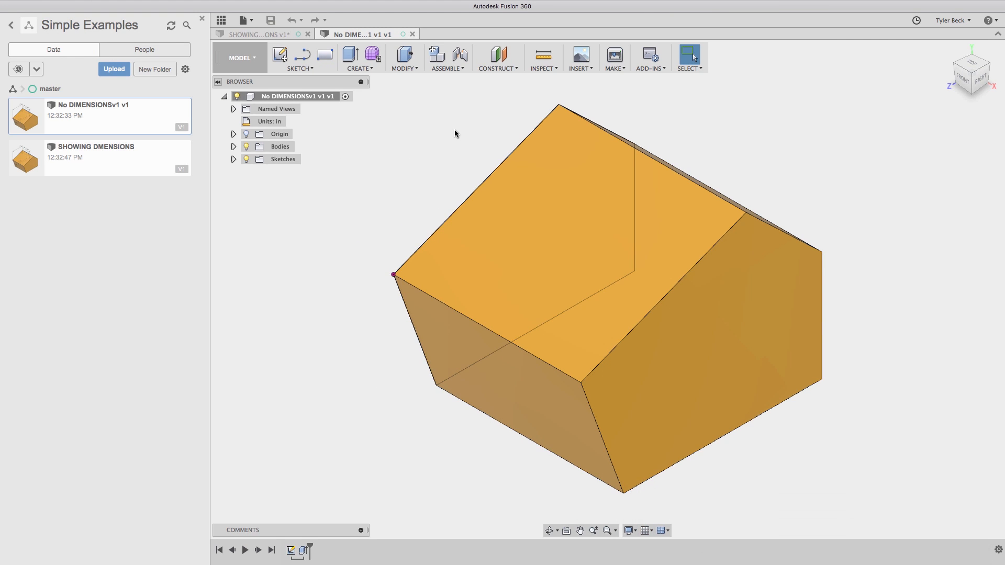
mouse_move(362, 133)
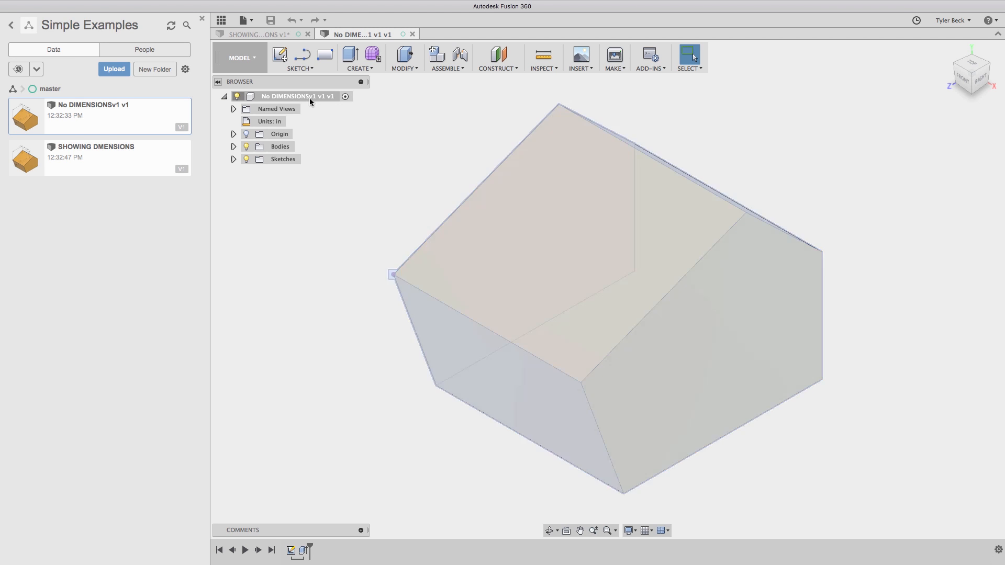
Step: Stop capturing design history for the No DIMENSIONS design, removing its timeline
right_click(296, 97)
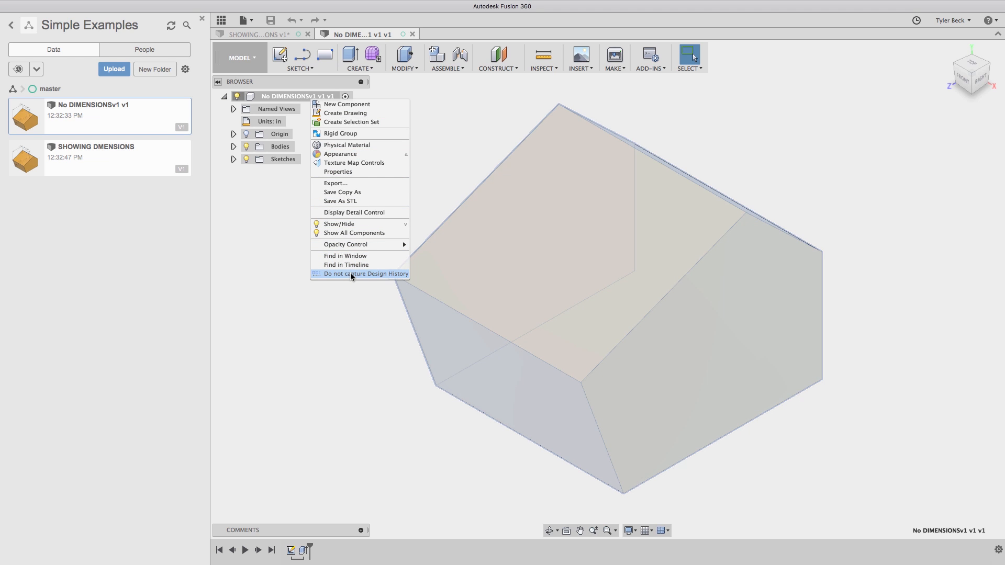
click(366, 273)
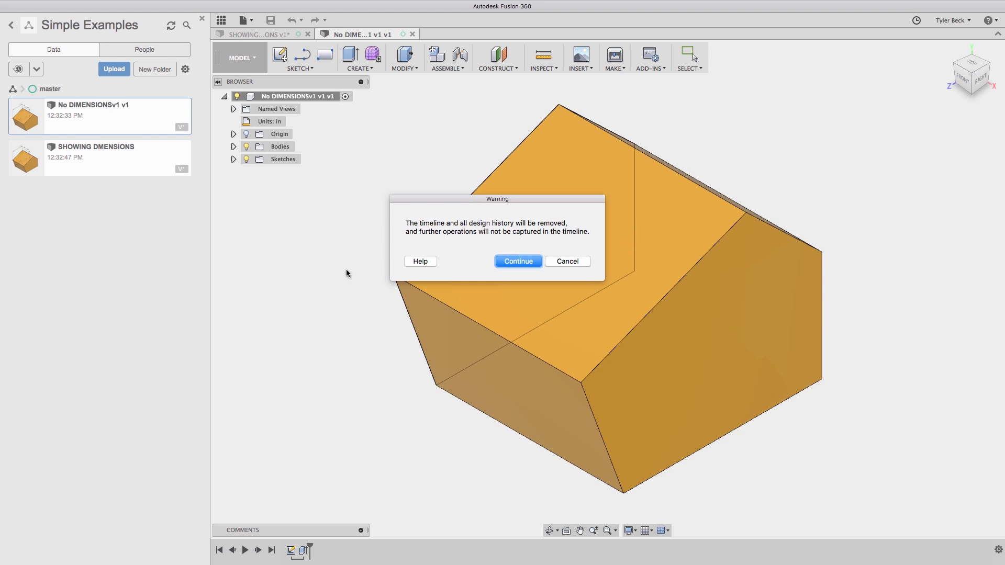
click(517, 260)
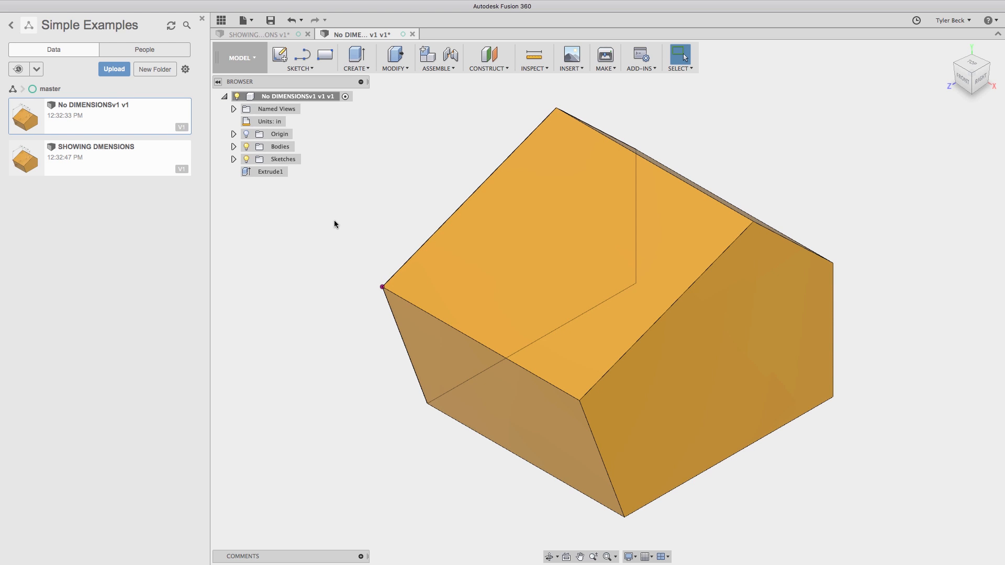
mouse_move(347, 262)
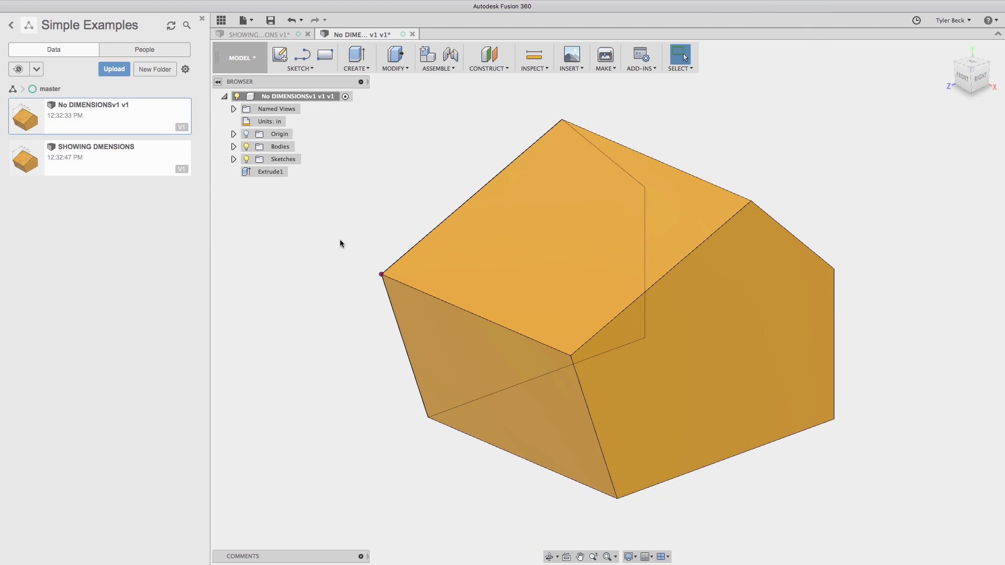
mouse_move(453, 564)
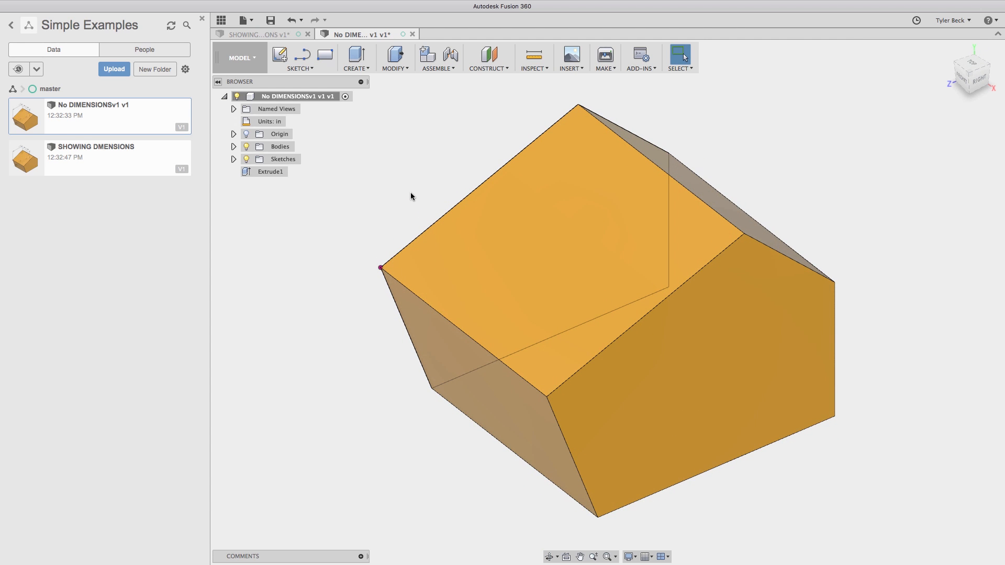
Step: Re-enable design history capture and locate Base Feature1 in the browser
right_click(297, 96)
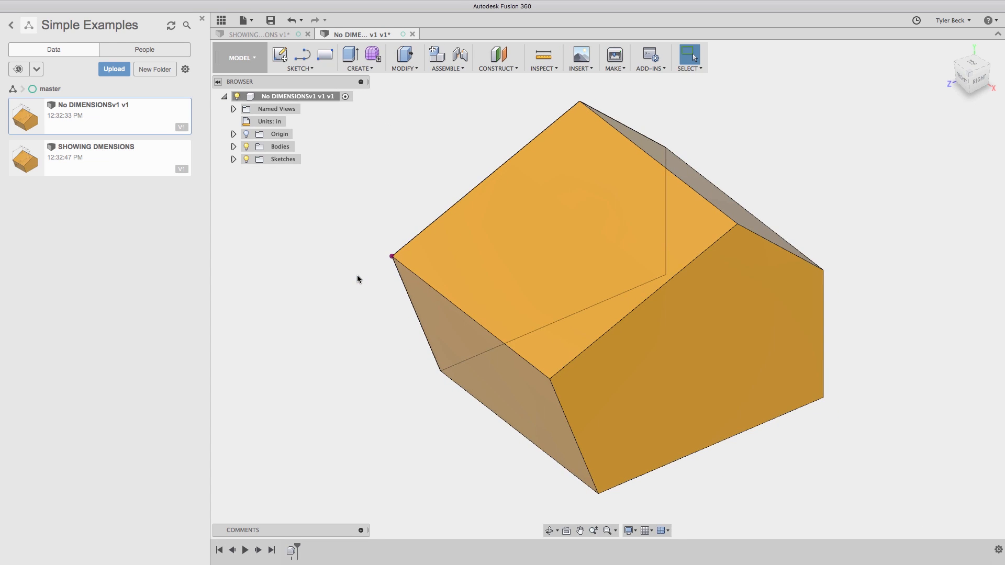
mouse_move(350, 283)
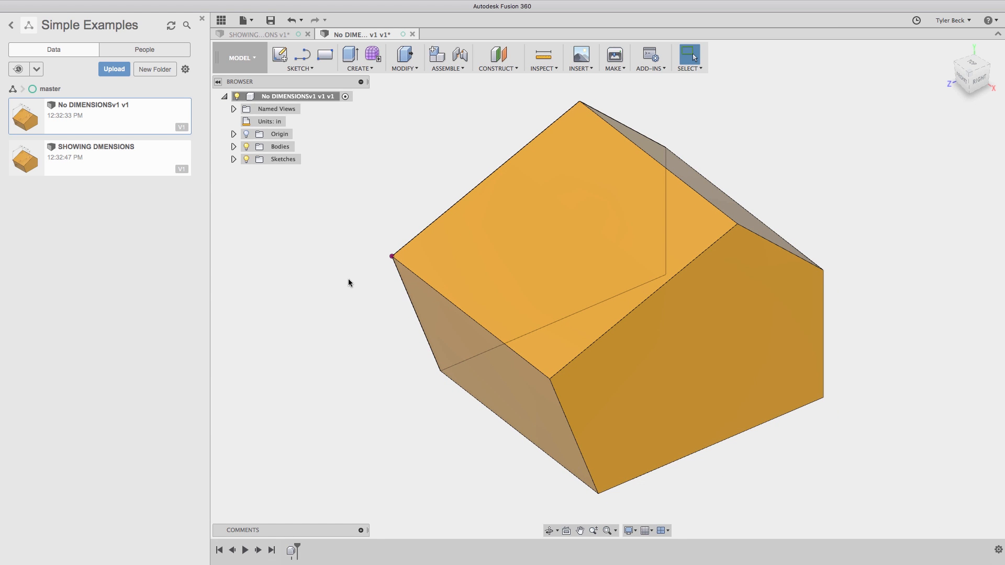
right_click(292, 550)
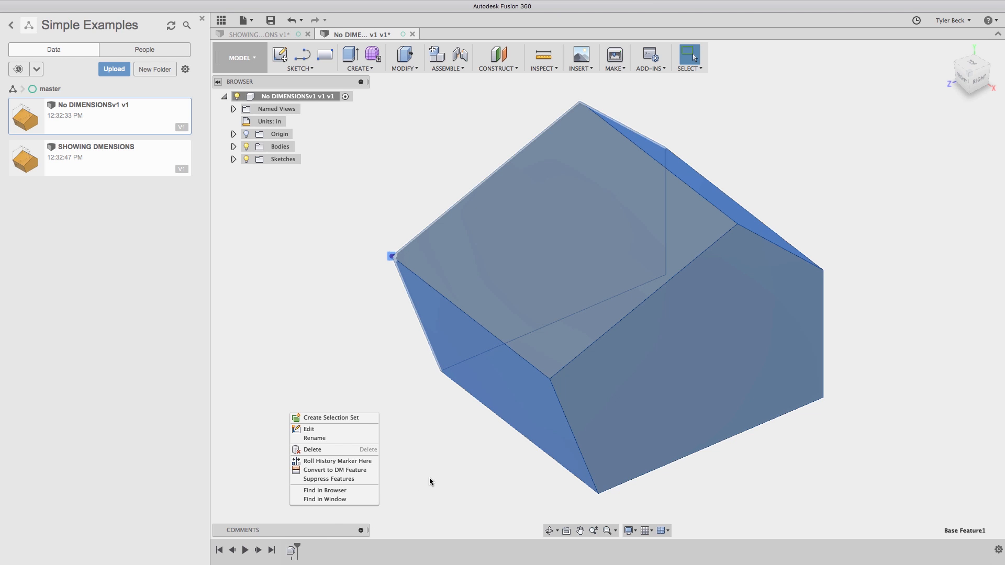
click(282, 159)
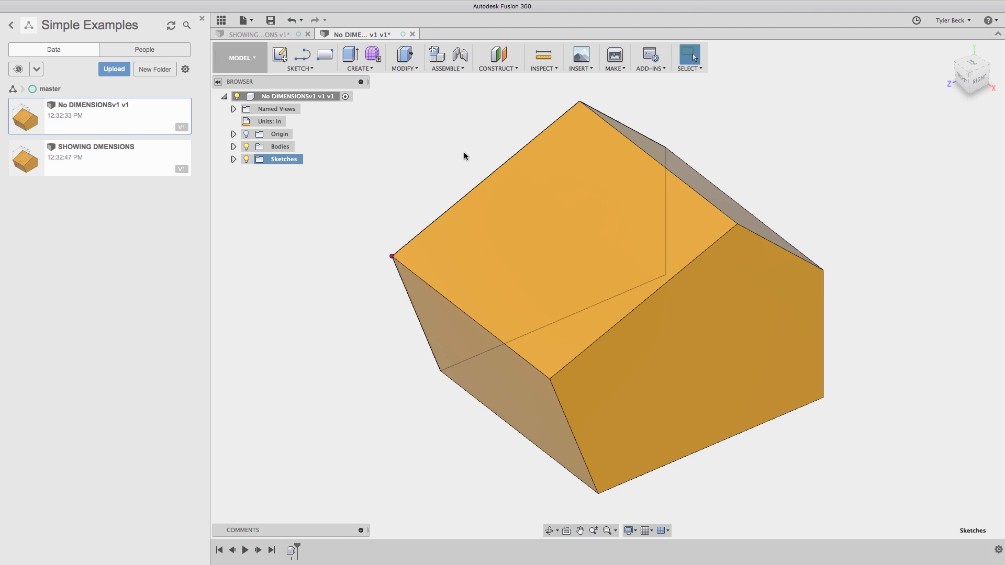